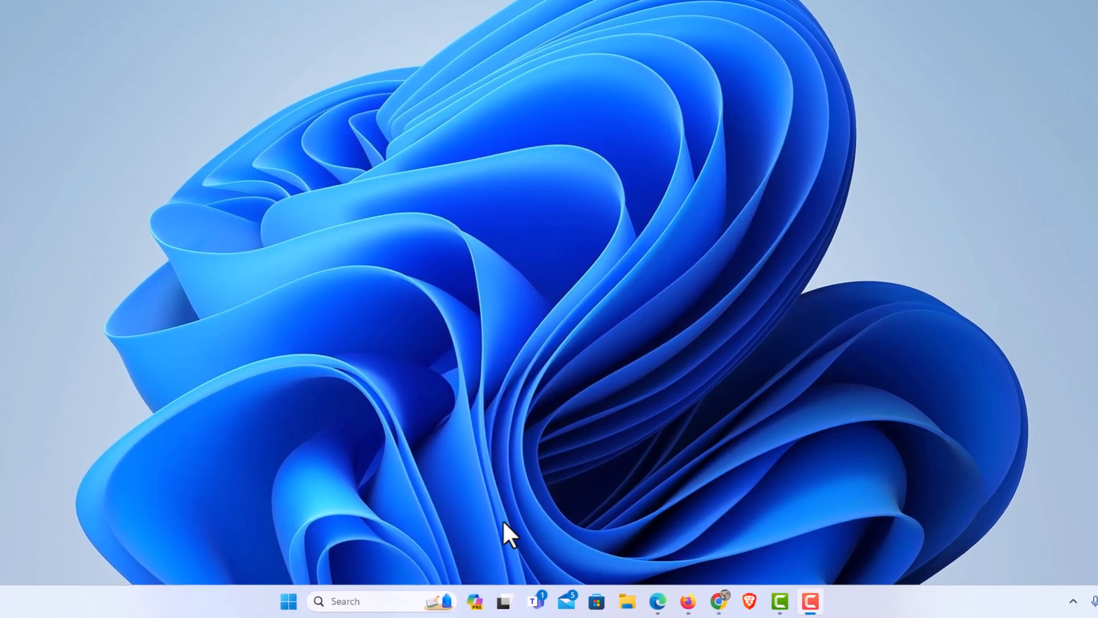
# - Search for 'settings' from the taskbar and launch the Settings app
pyautogui.click(363, 601)
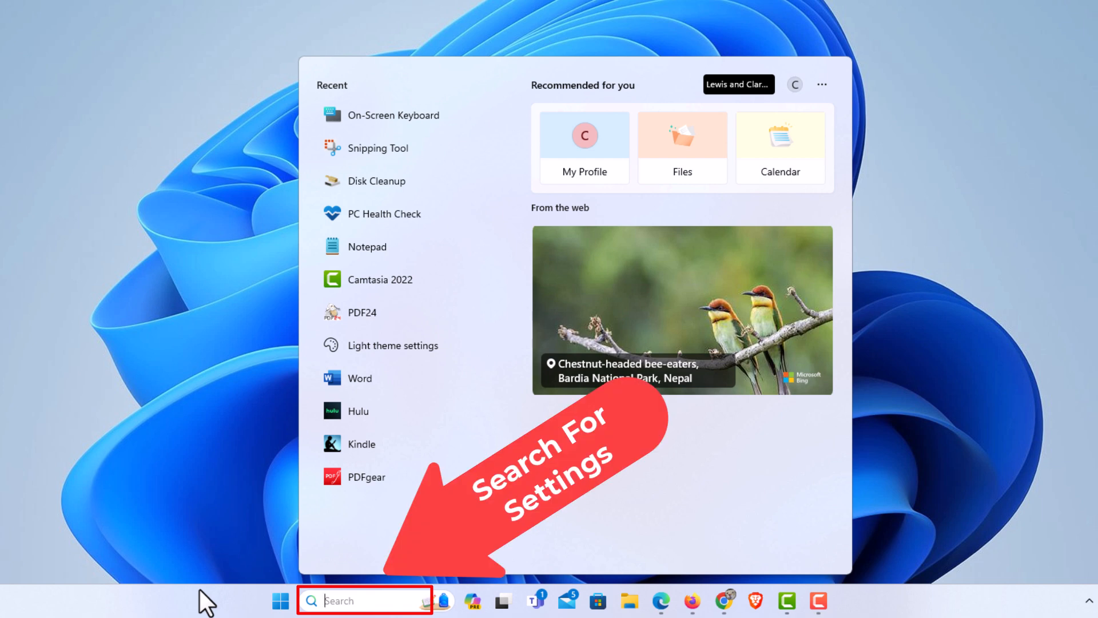
pyautogui.write('settings')
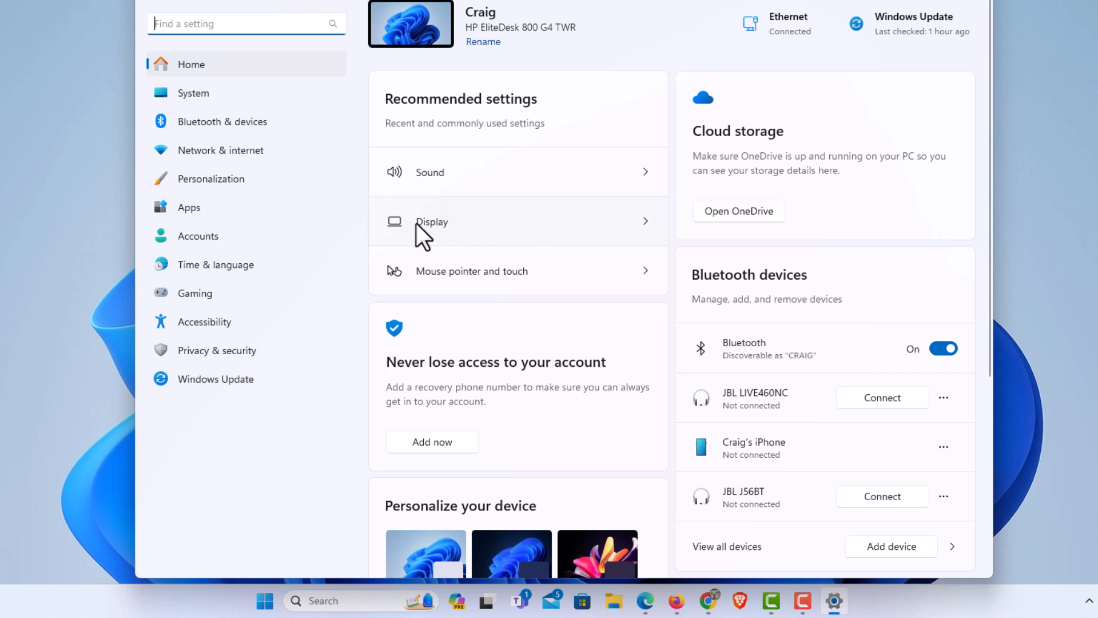
pyautogui.moveTo(320, 150)
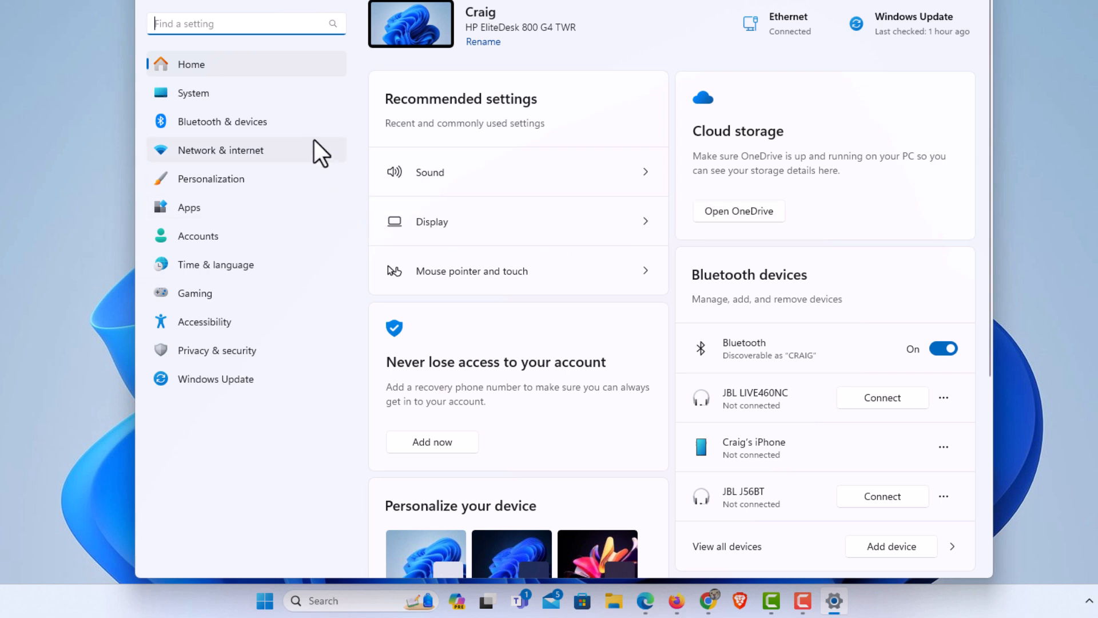
pyautogui.moveTo(235, 99)
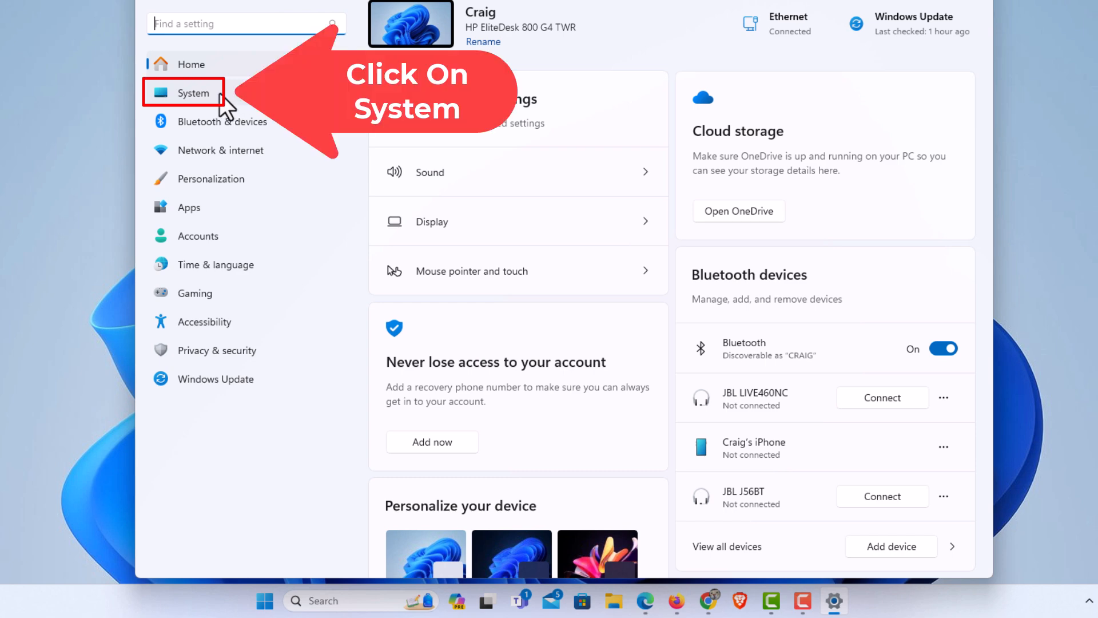
# - Go to the System category and scroll down to the Clipboard entry
pyautogui.click(192, 92)
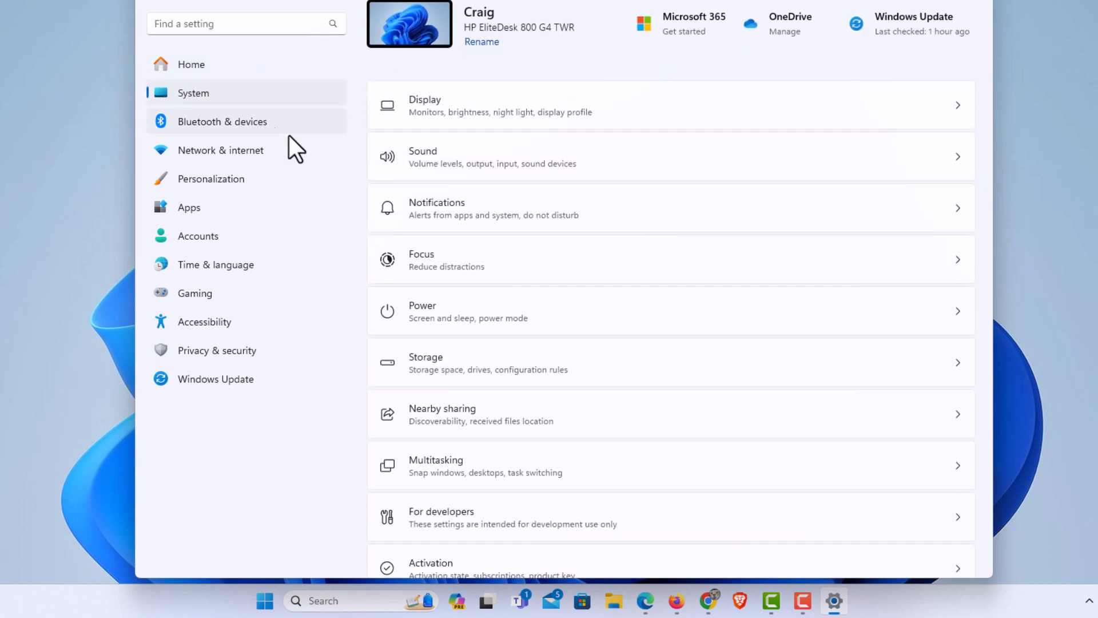
pyautogui.scroll(-3)
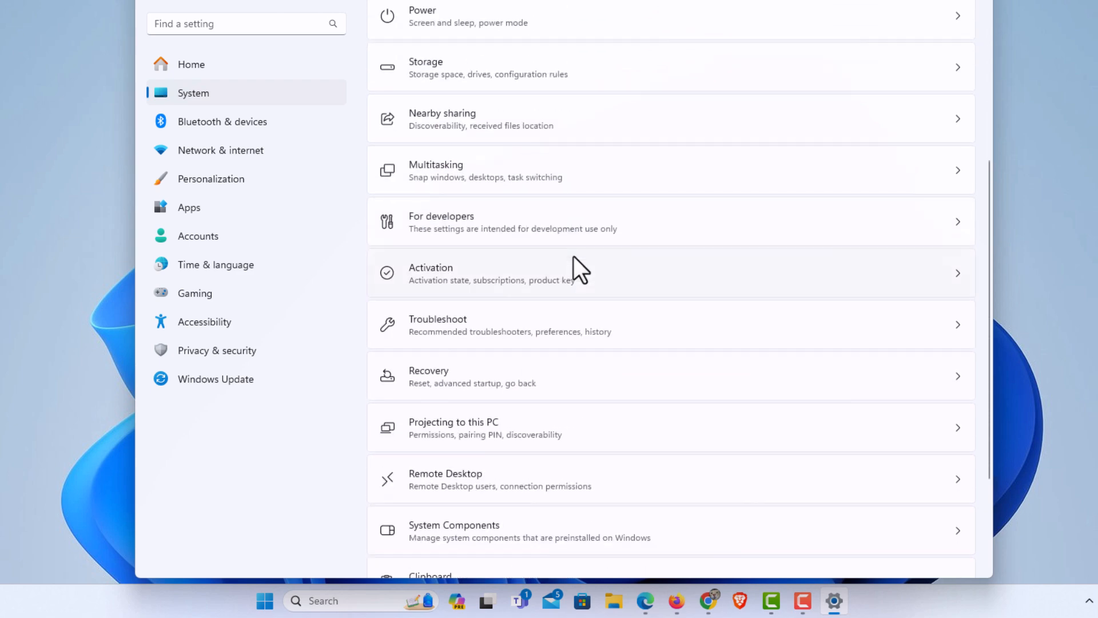
pyautogui.scroll(-3)
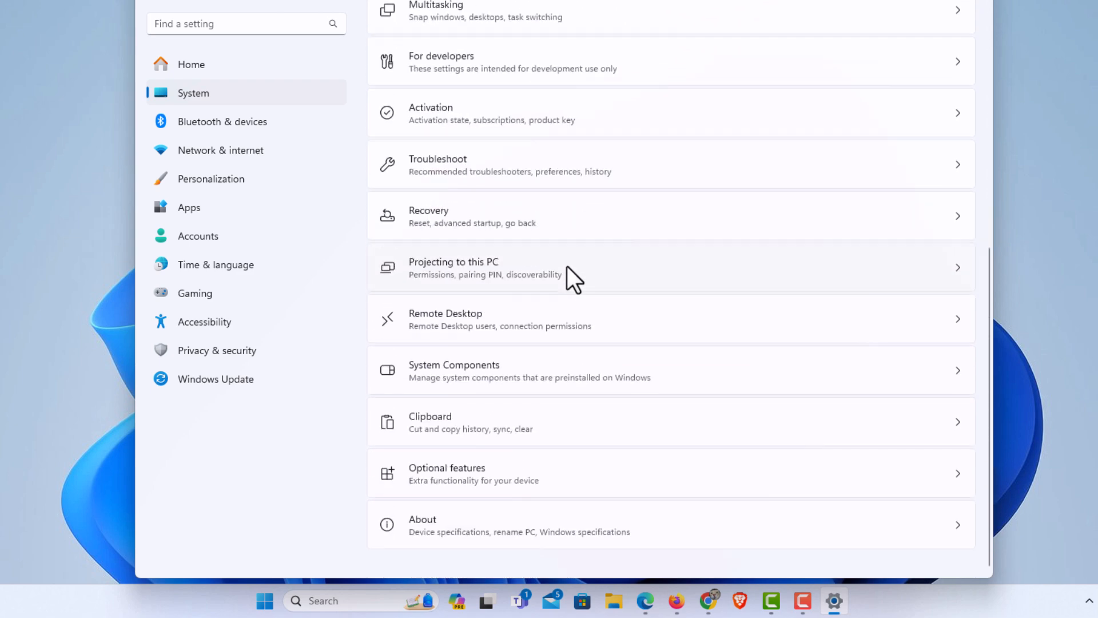
pyautogui.moveTo(564, 431)
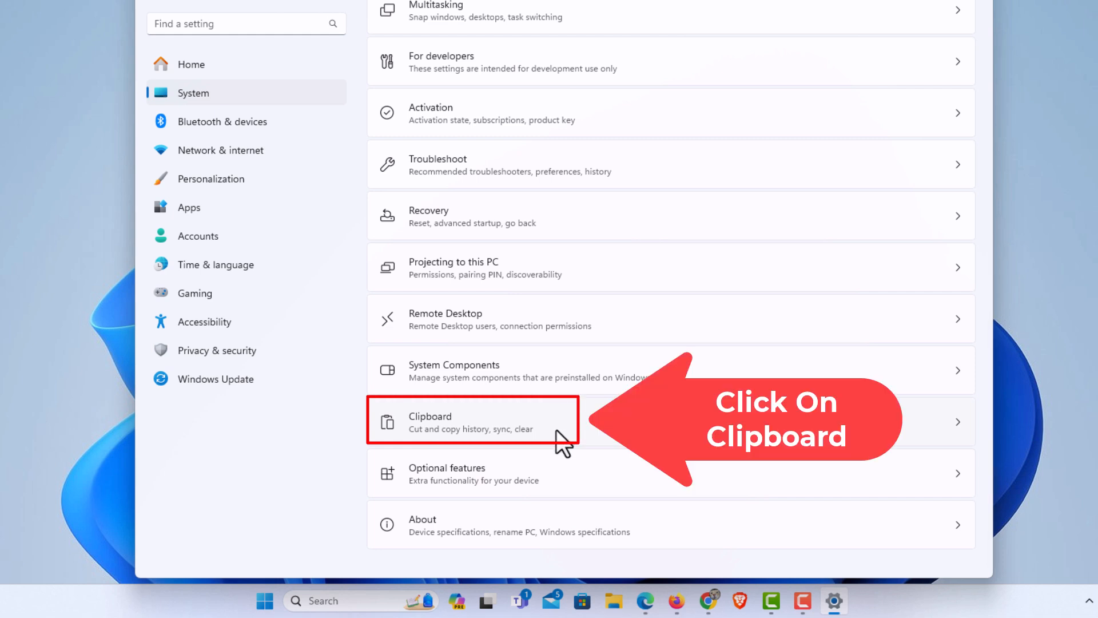
# - Enter the Clipboard page and confirm Clipboard history is turned On
pyautogui.click(462, 420)
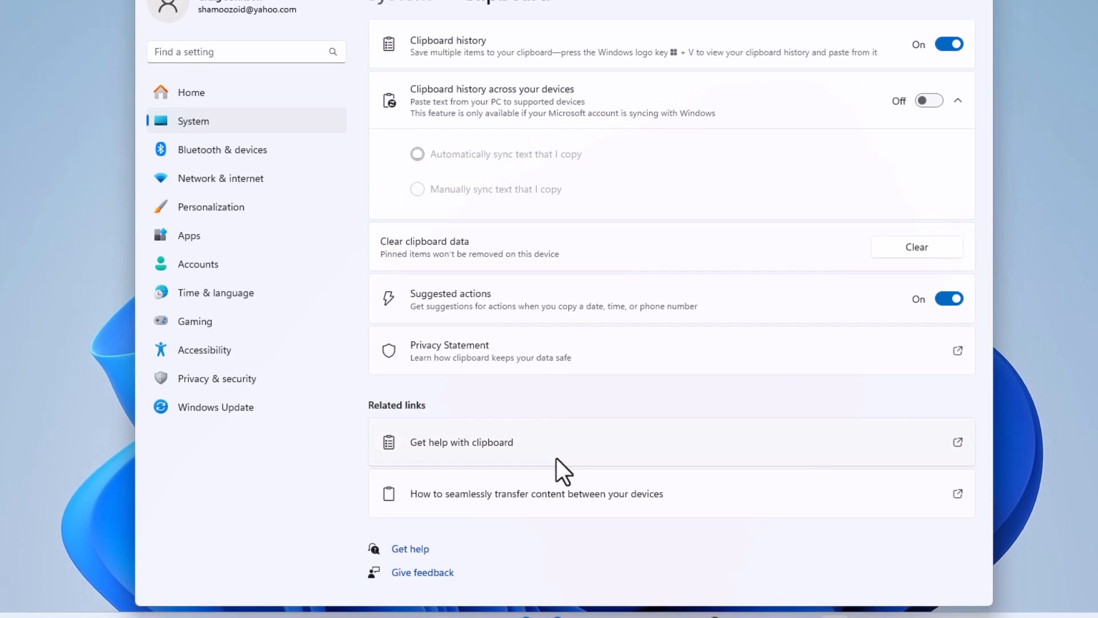
pyautogui.scroll(3)
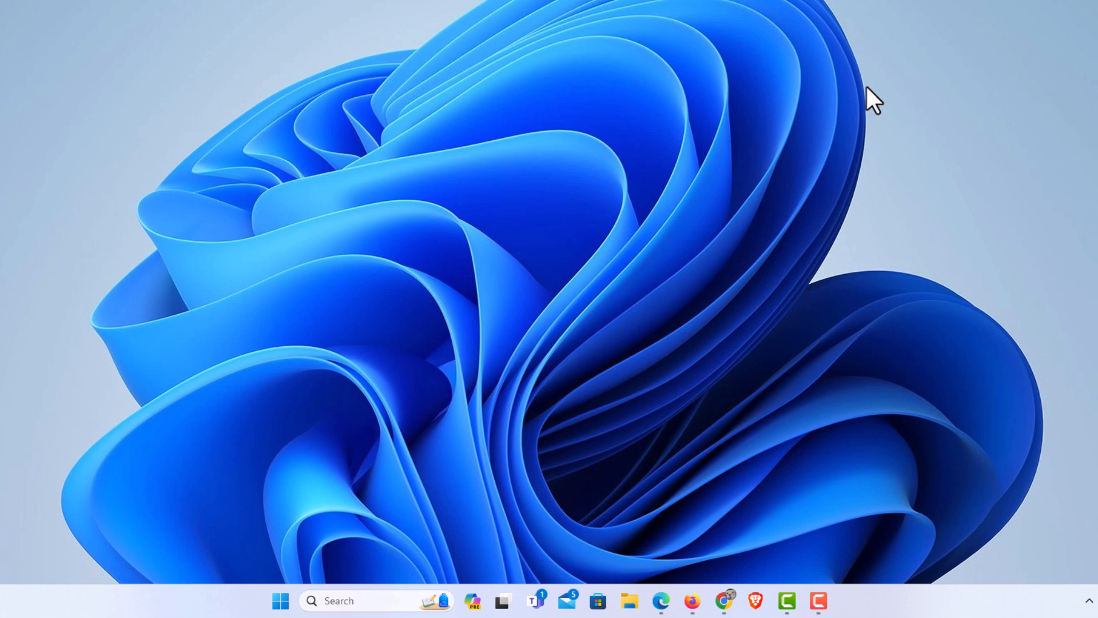
pyautogui.press('win+v')
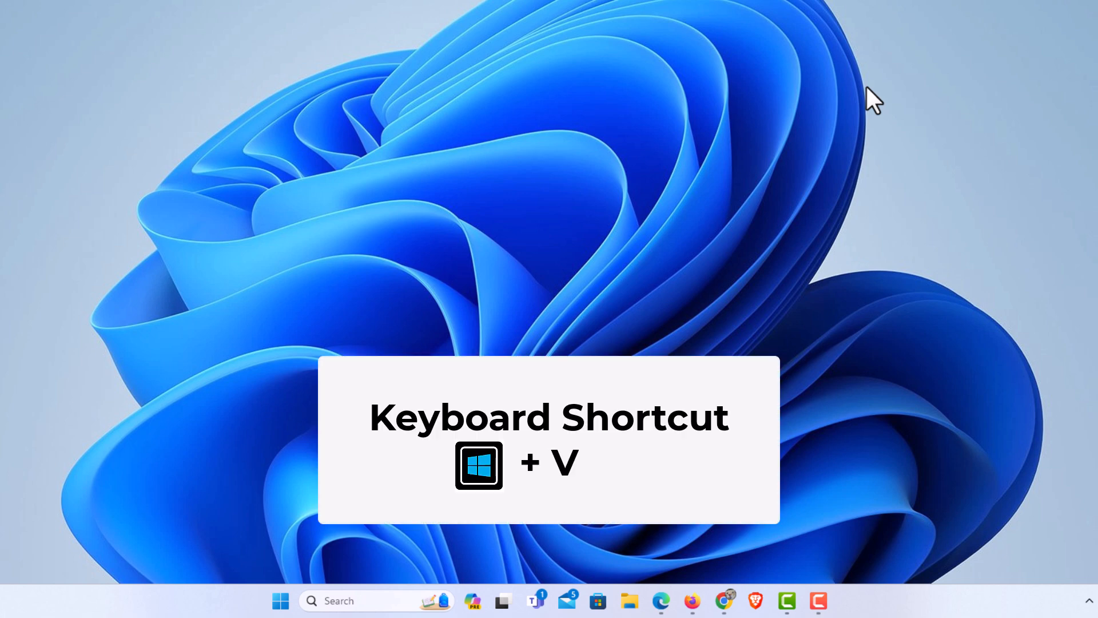
pyautogui.press('Win+V')
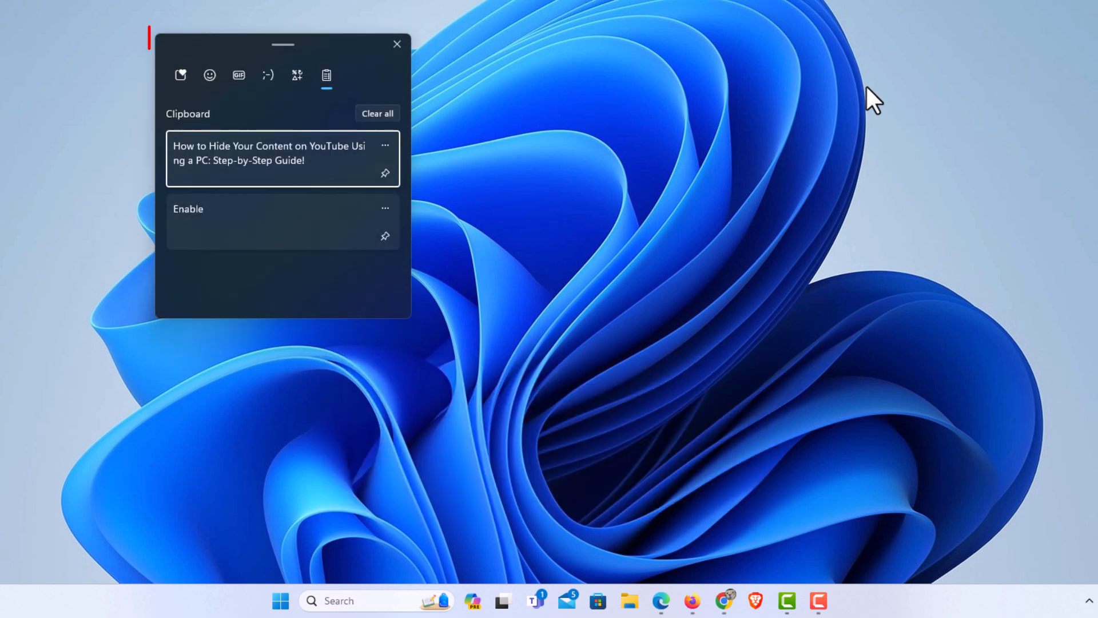
pyautogui.moveTo(335, 240)
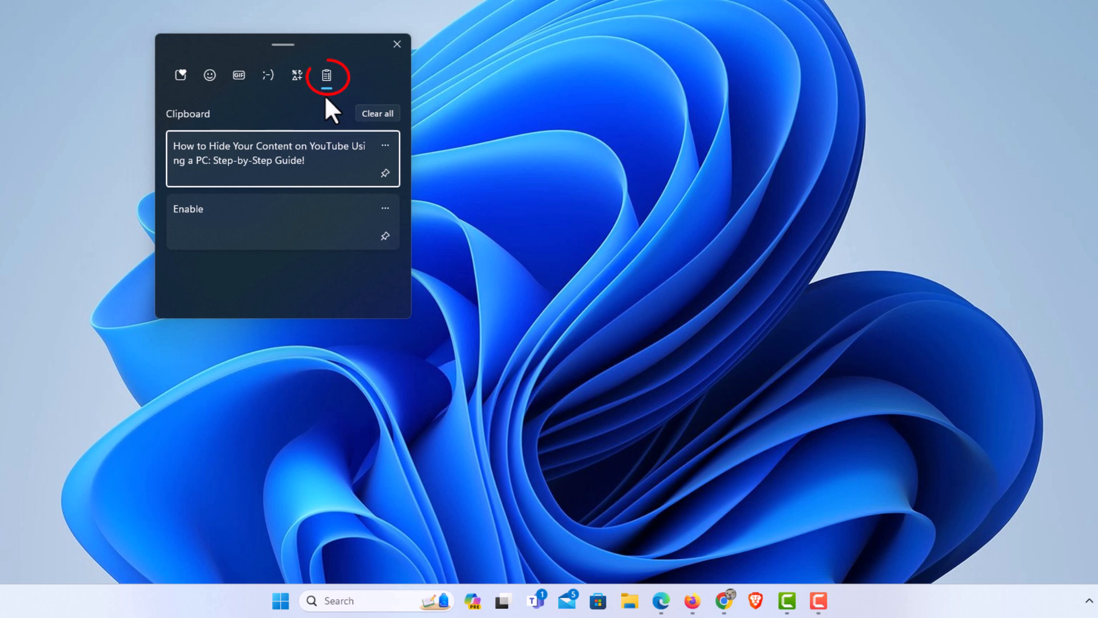
pyautogui.moveTo(326, 76)
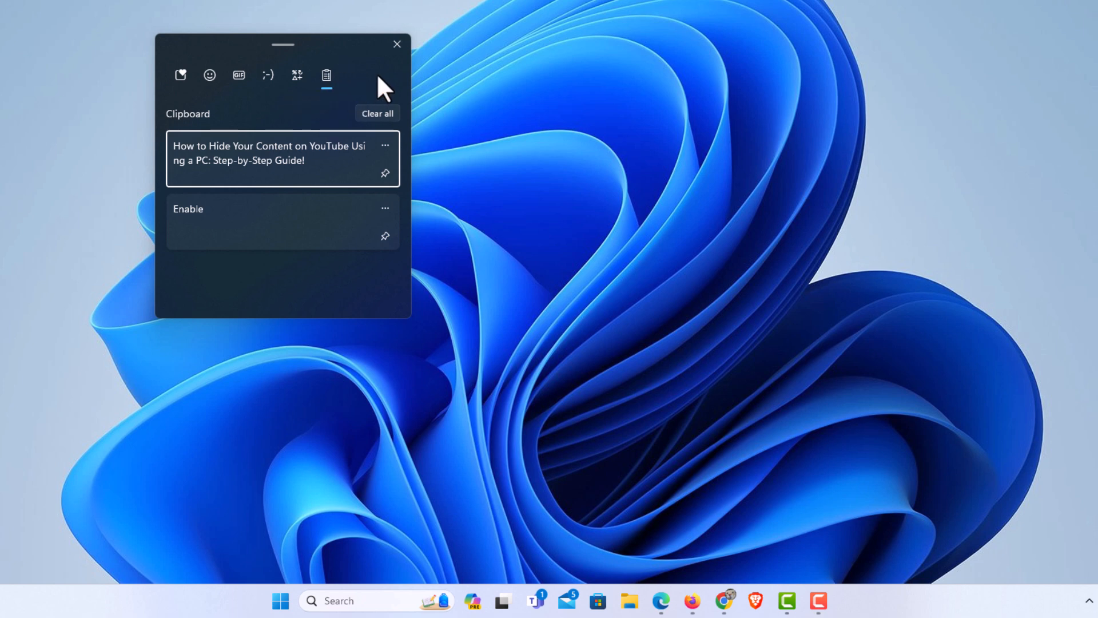
pyautogui.moveTo(389, 136)
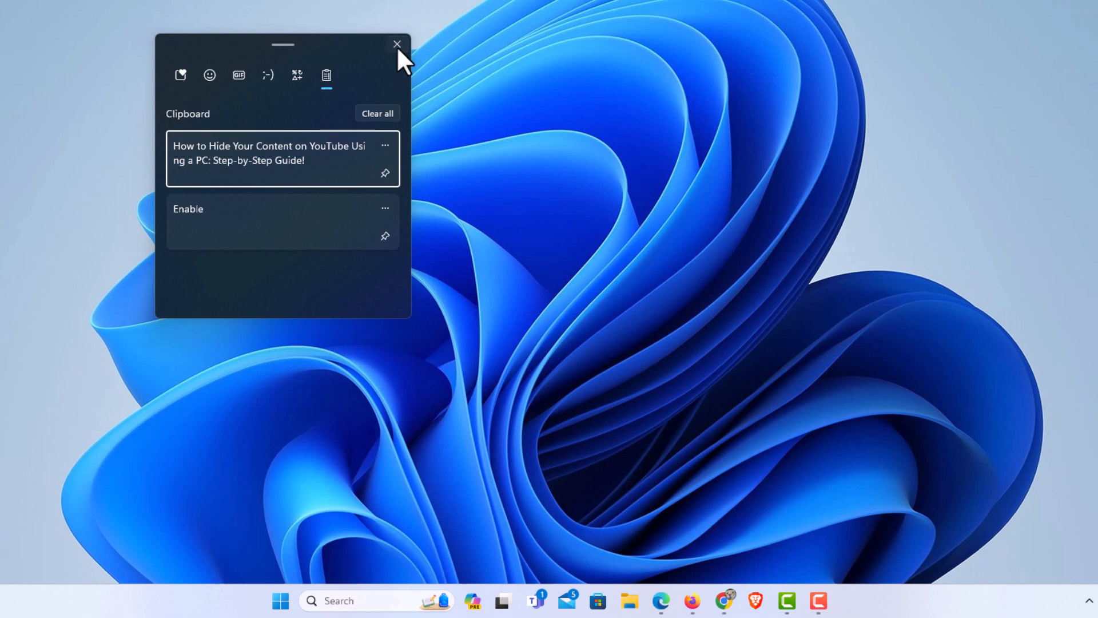
pyautogui.click(397, 45)
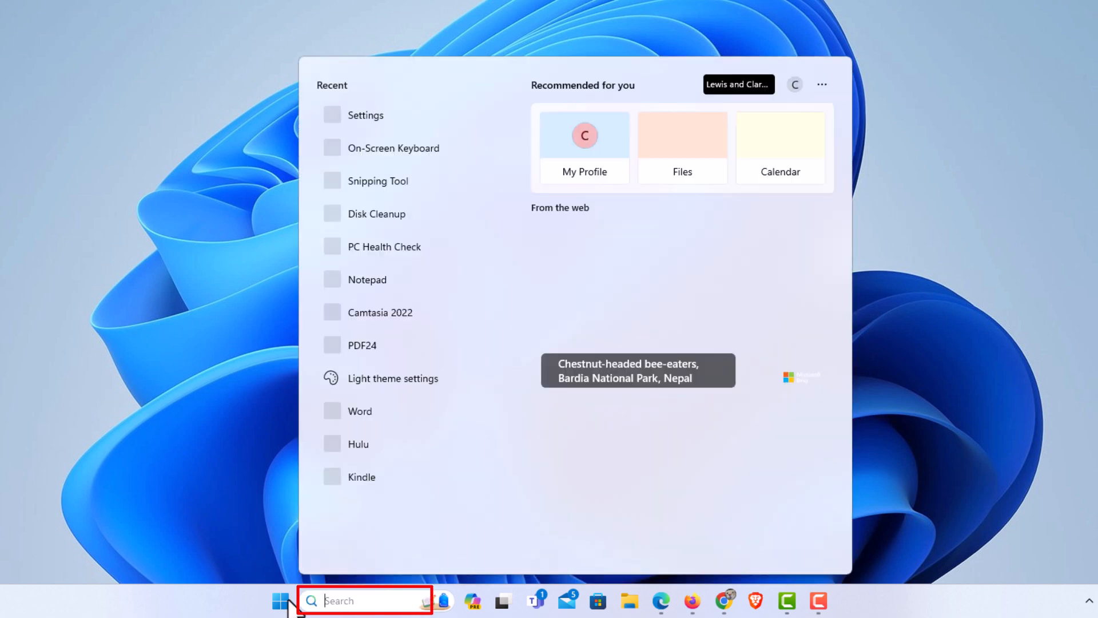
# - Search for 'on-Screen Keyboard' and launch the On-Screen Keyboard app
pyautogui.write('on-Screen Keyboard')
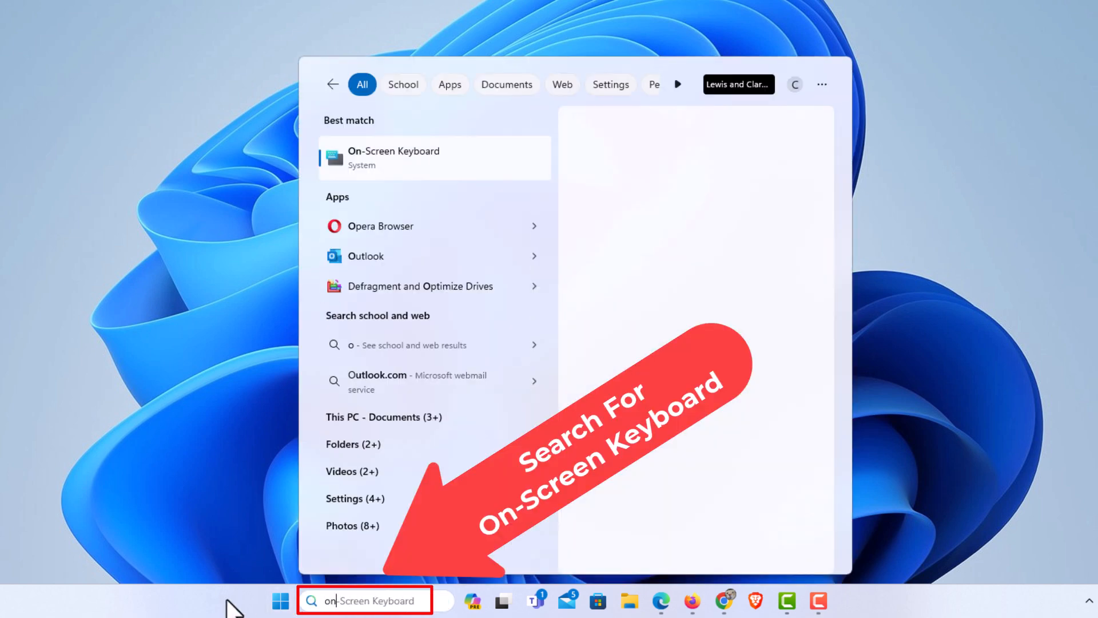
pyautogui.click(435, 158)
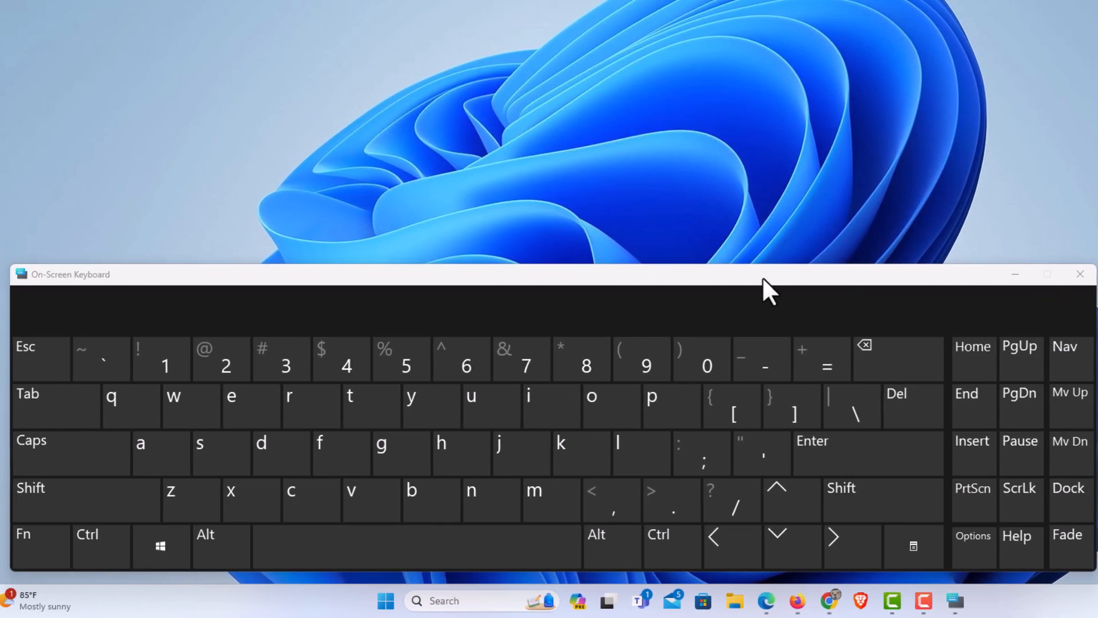
# - Latch the Windows key on the On-Screen Keyboard to start the Win+V shortcut
pyautogui.click(160, 546)
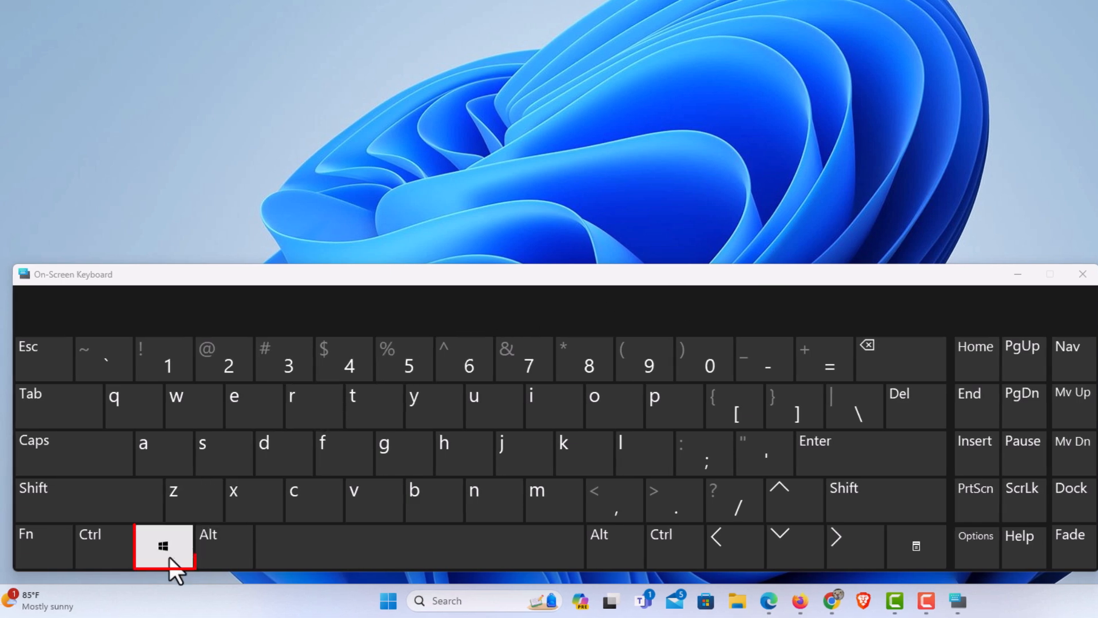
pyautogui.click(163, 546)
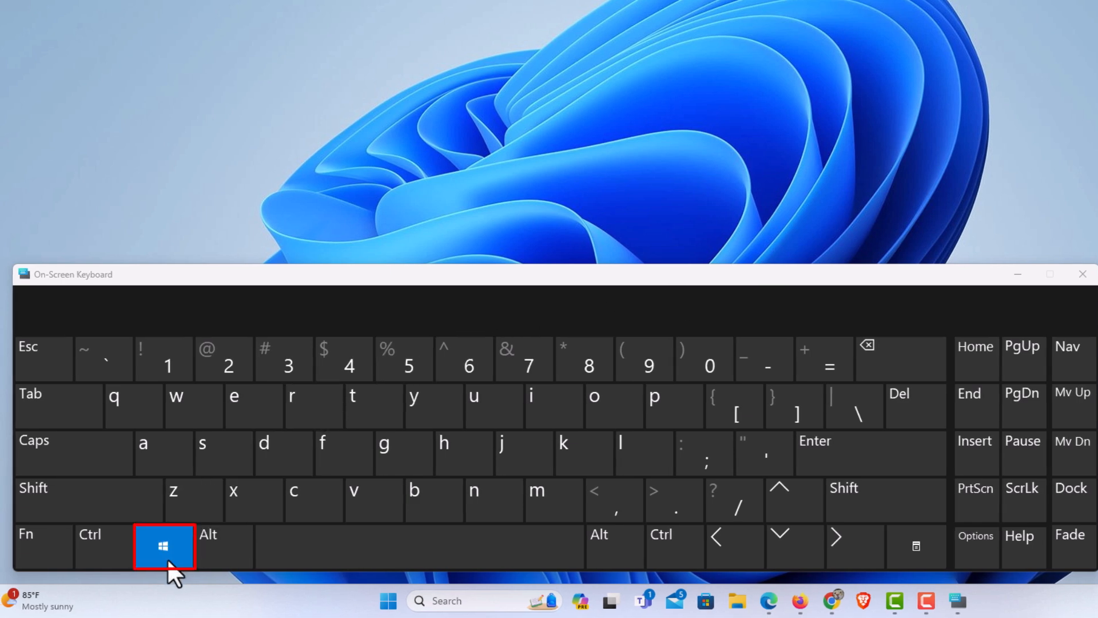
pyautogui.moveTo(371, 500)
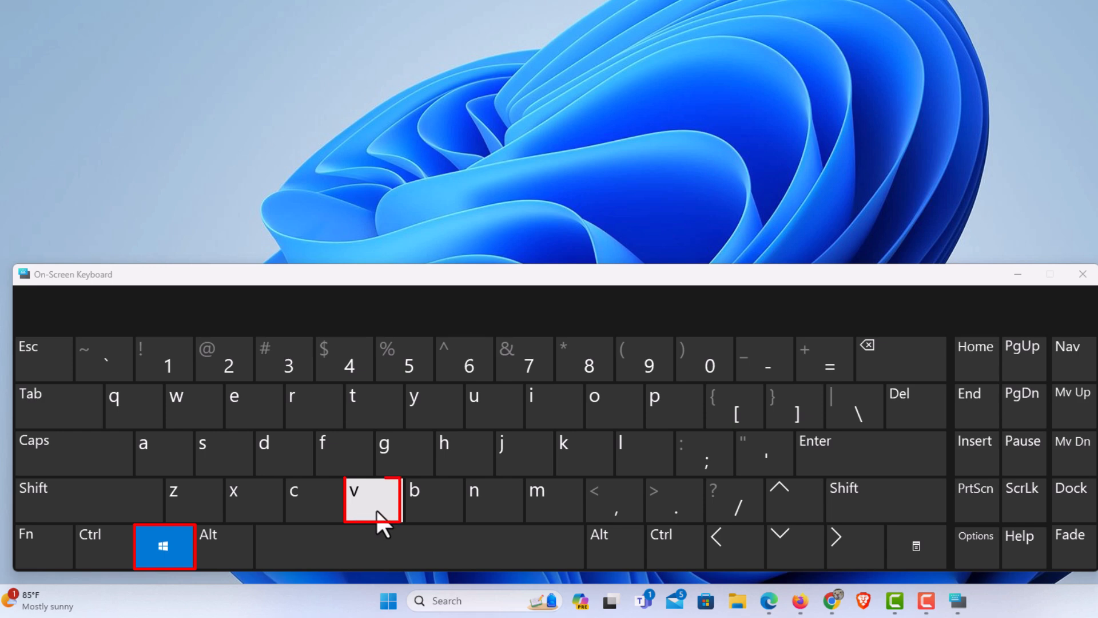